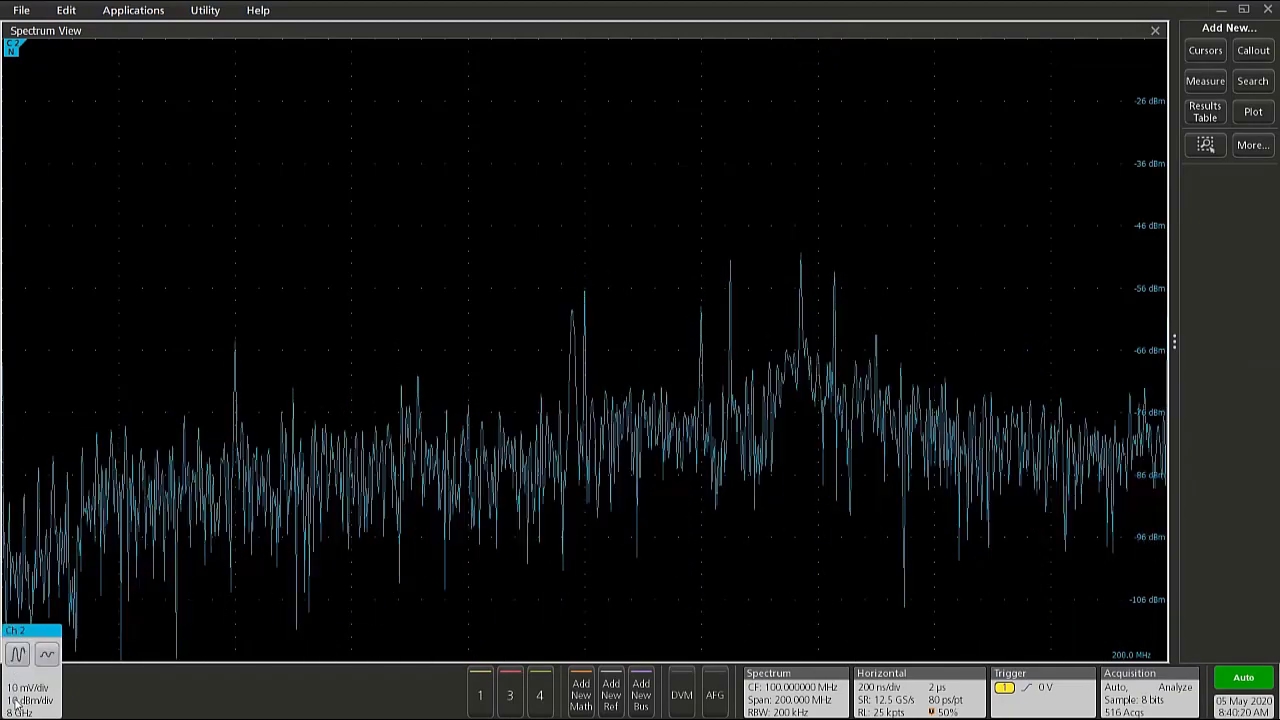
Step: Turn on Ch 2's time-domain and RF magnitude-vs-time traces beneath Spectrum View
{"action": "left_click", "coordinate": [30, 630]}
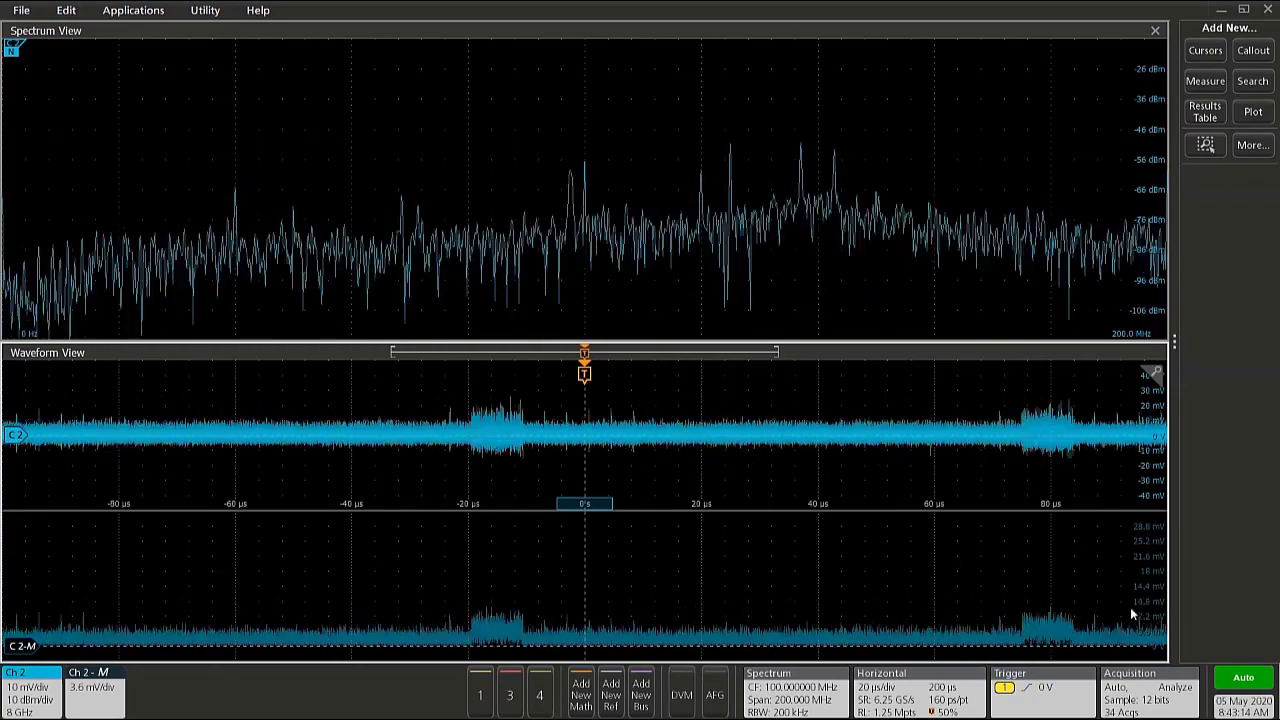
Step: Set the trigger source to Ch 2 Mag_vs_Time, with the level reading 10.6 mV
{"action": "left_click", "coordinate": [1010, 687]}
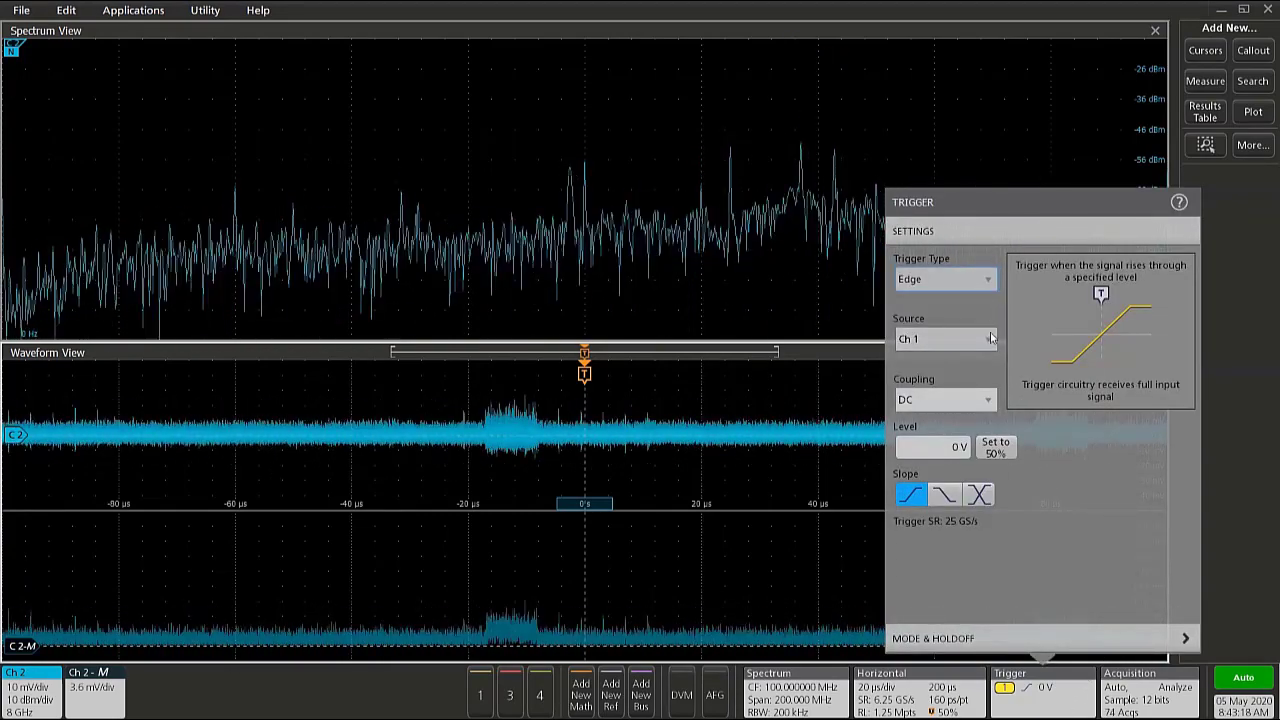
{"action": "left_click", "coordinate": [940, 338]}
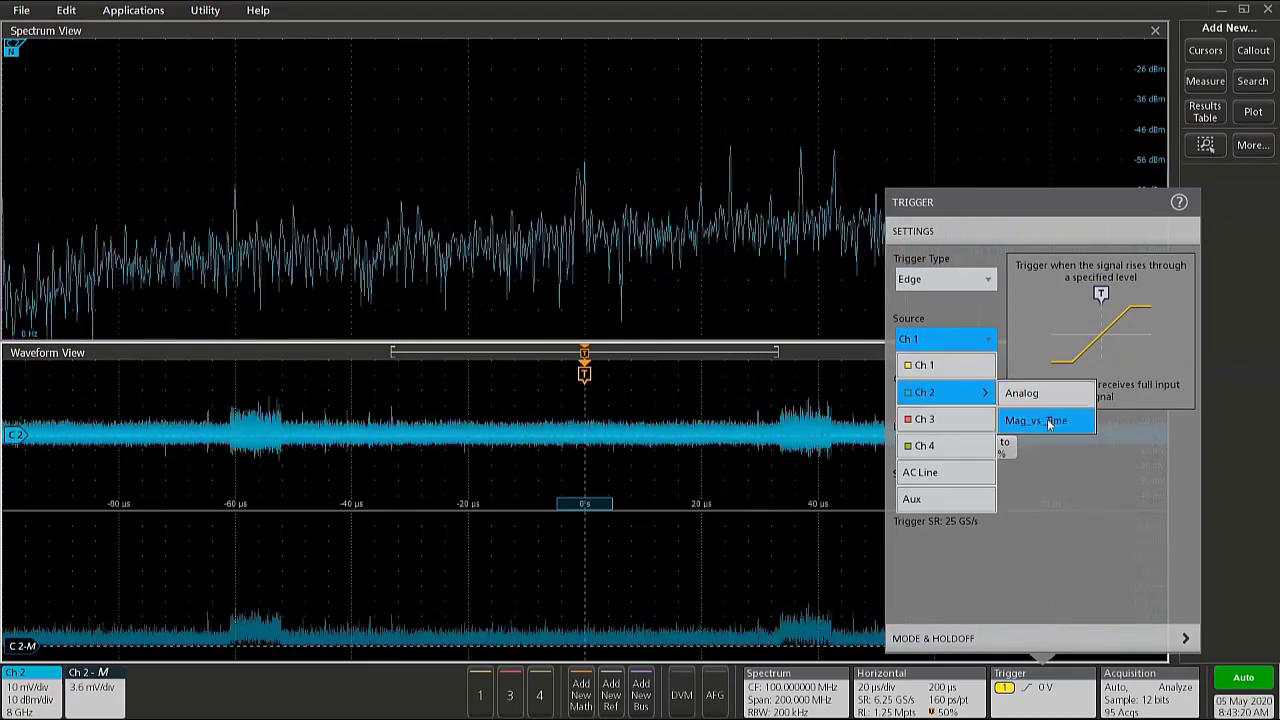
{"action": "left_click", "coordinate": [1046, 420]}
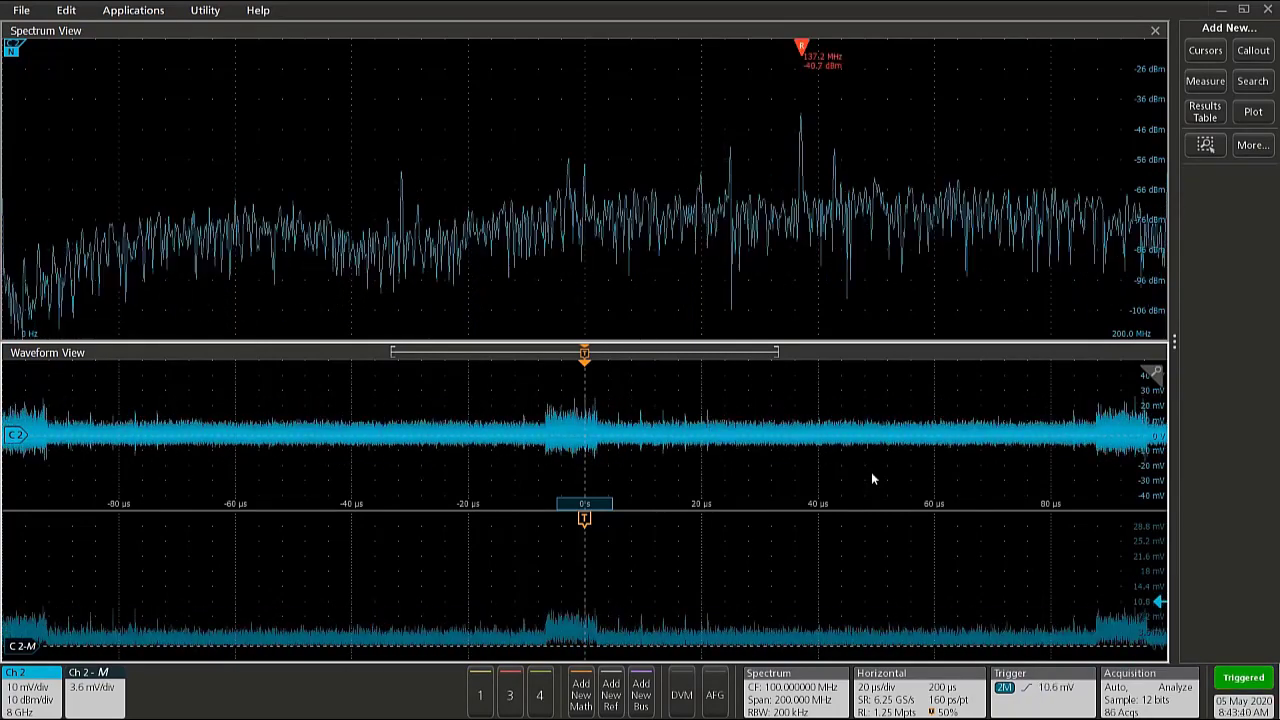
Step: Stop acquisition to freeze the triggered Ch 2 burst and its spectrum
{"action": "left_click", "coordinate": [1242, 677]}
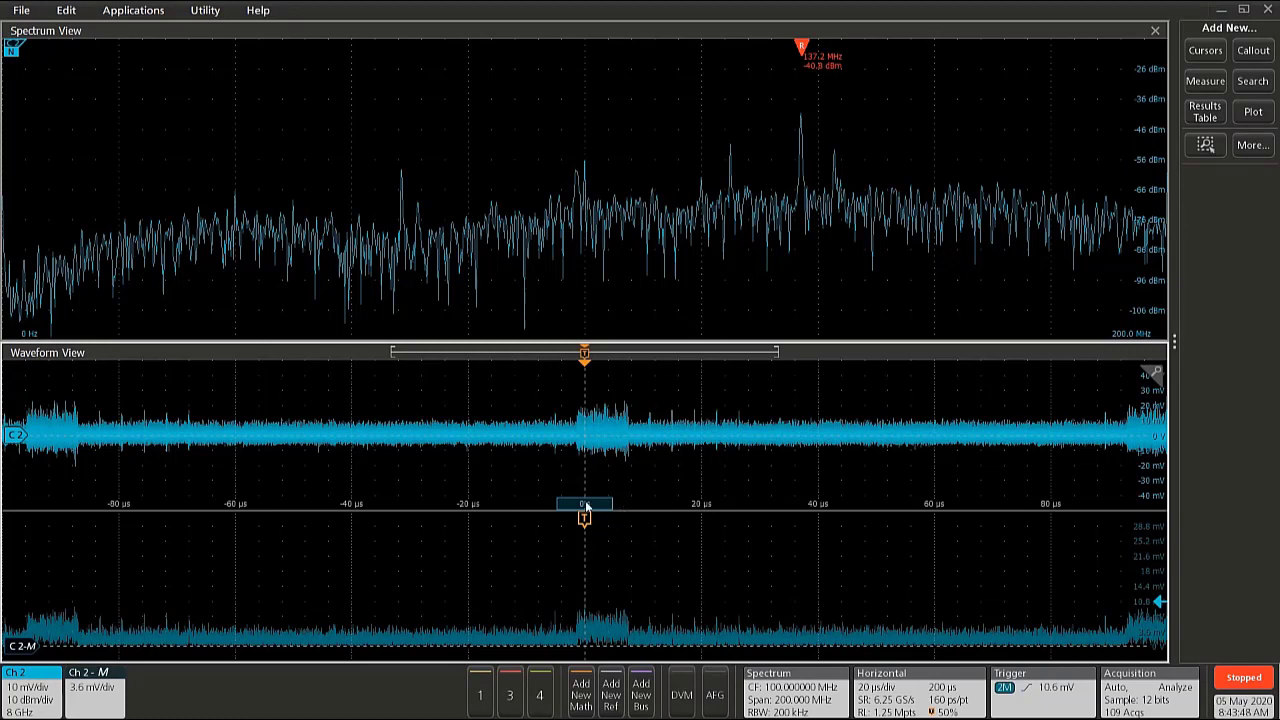
{"action": "left_click", "coordinate": [584, 504]}
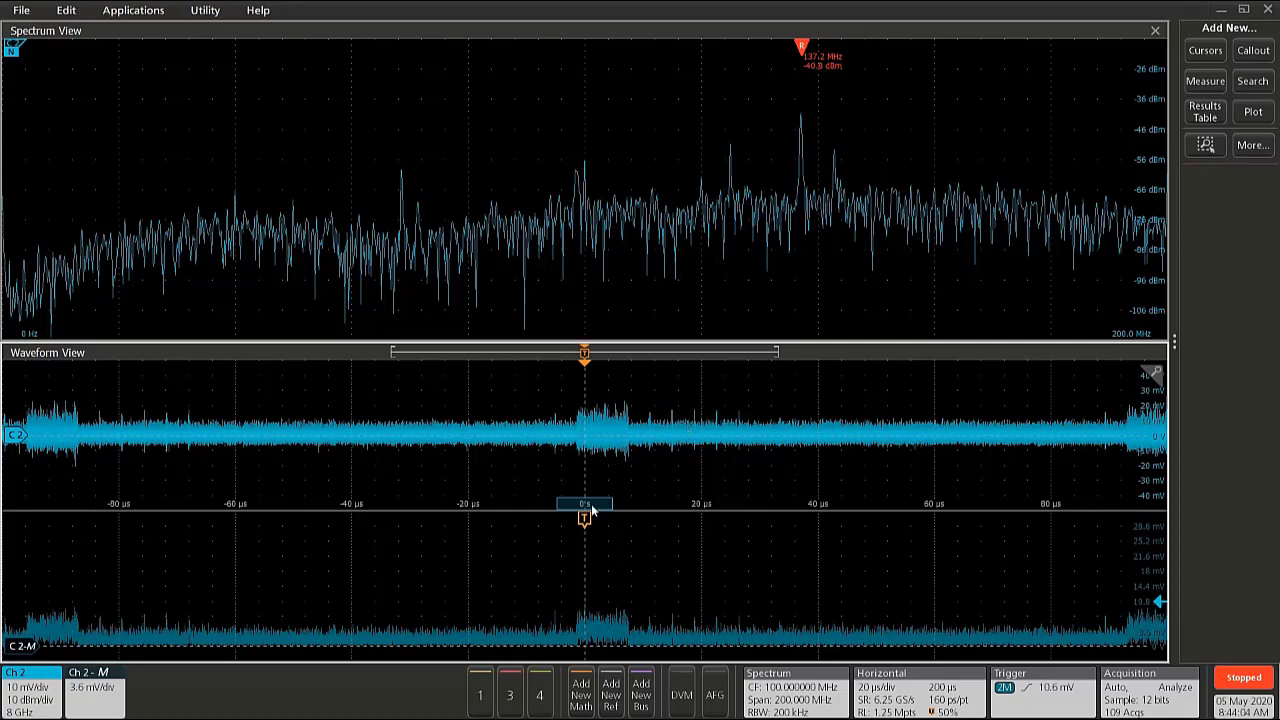
{"action": "left_click", "coordinate": [585, 503]}
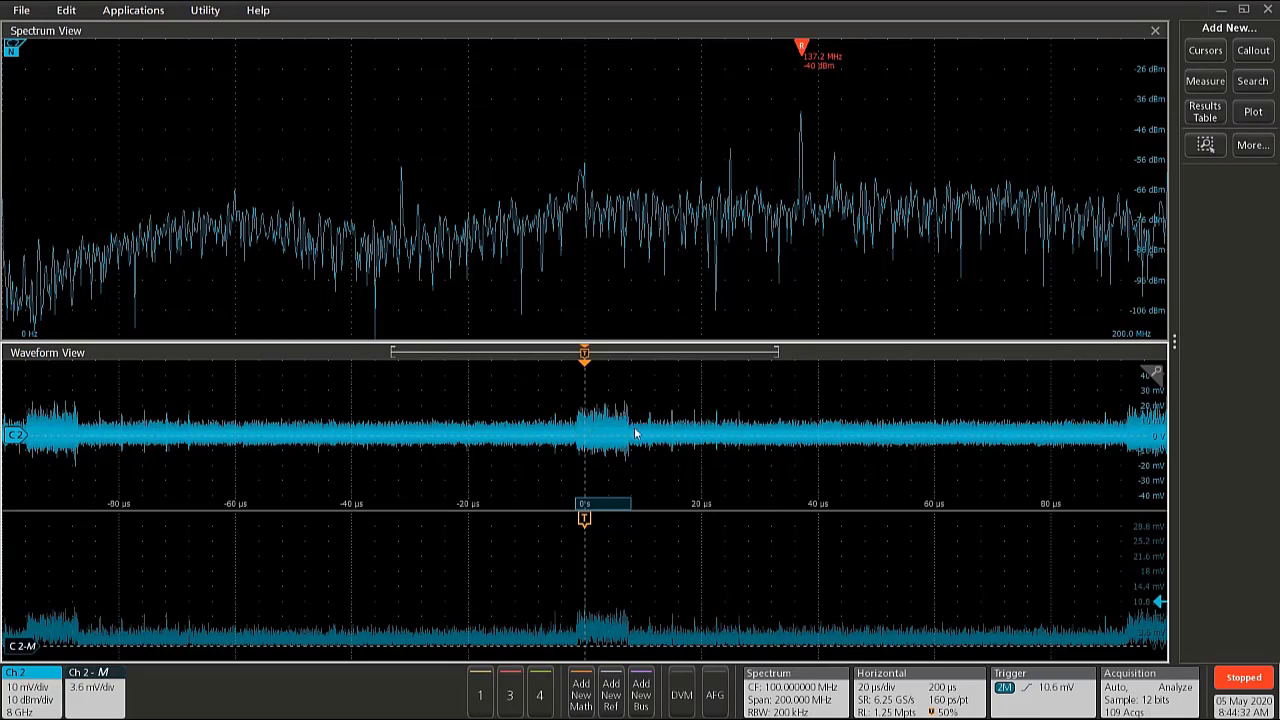
{"action": "mouse_move", "coordinate": [627, 441]}
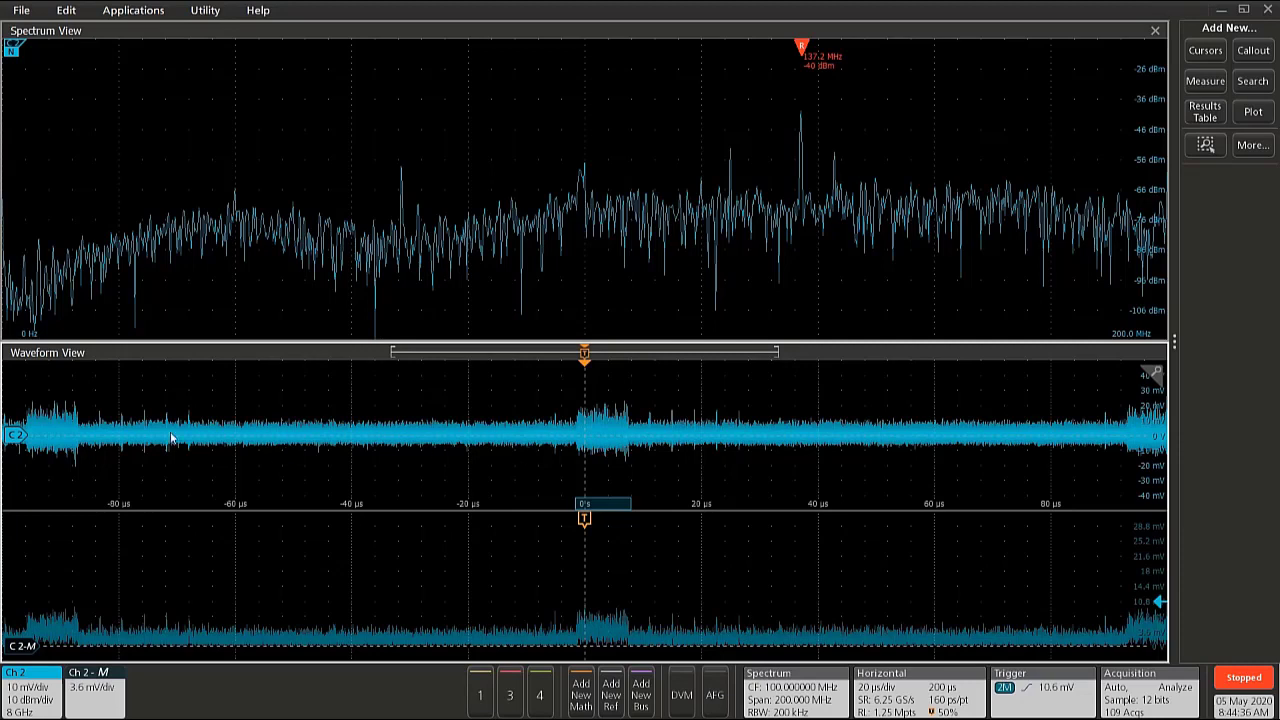
{"action": "mouse_move", "coordinate": [404, 451]}
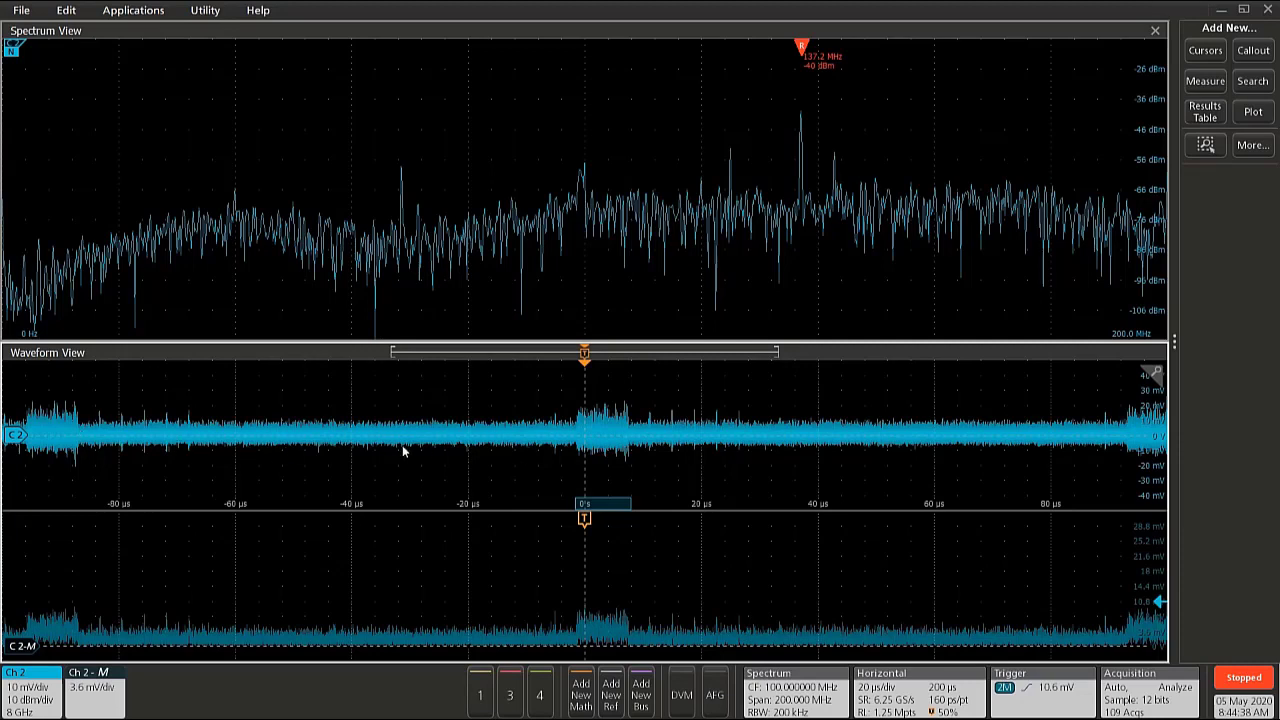